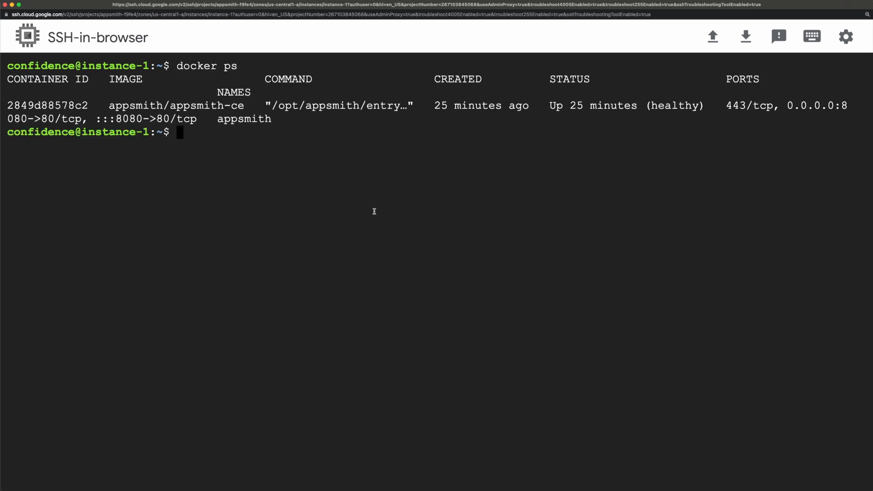
mouse_move(404, 223)
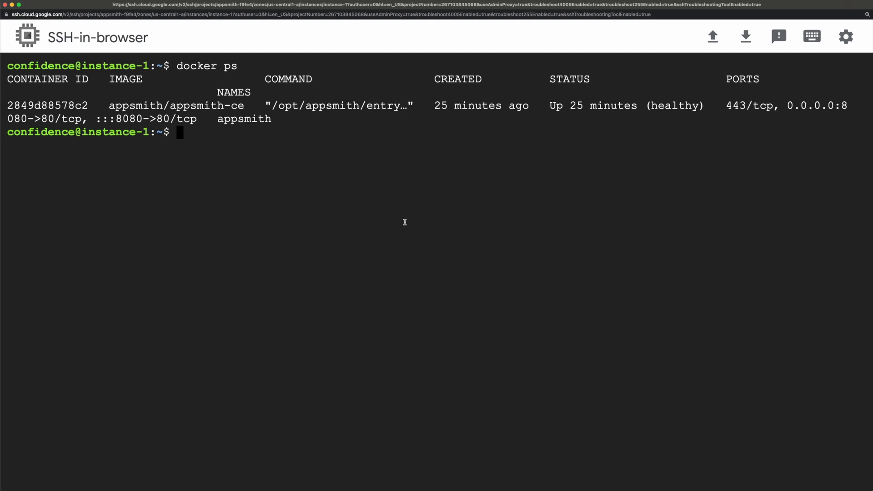
Run docker exec -it appsmith /bin/bash to get a root shell in the appsmith container
text(docker exec -it)
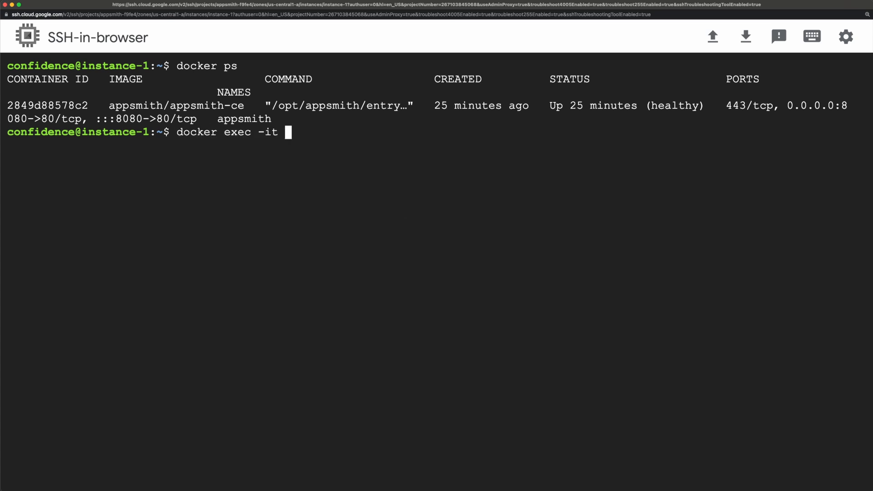
mouse_move(345, 205)
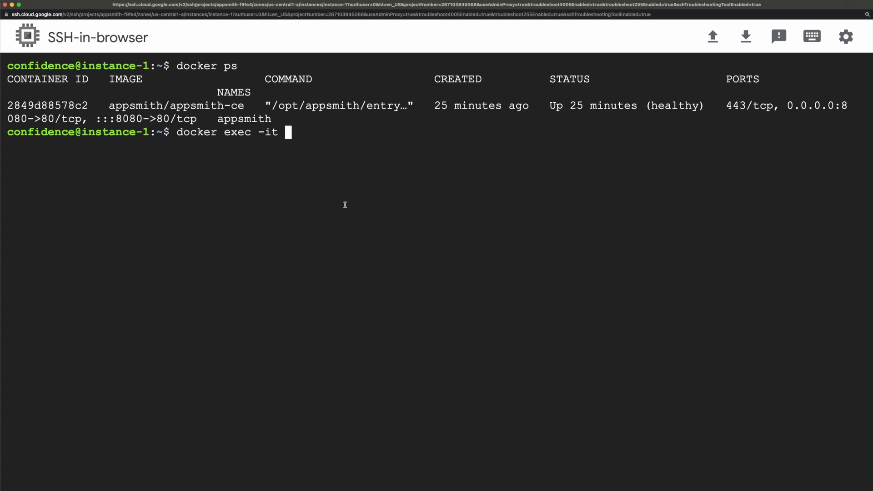
double_click(244, 119)
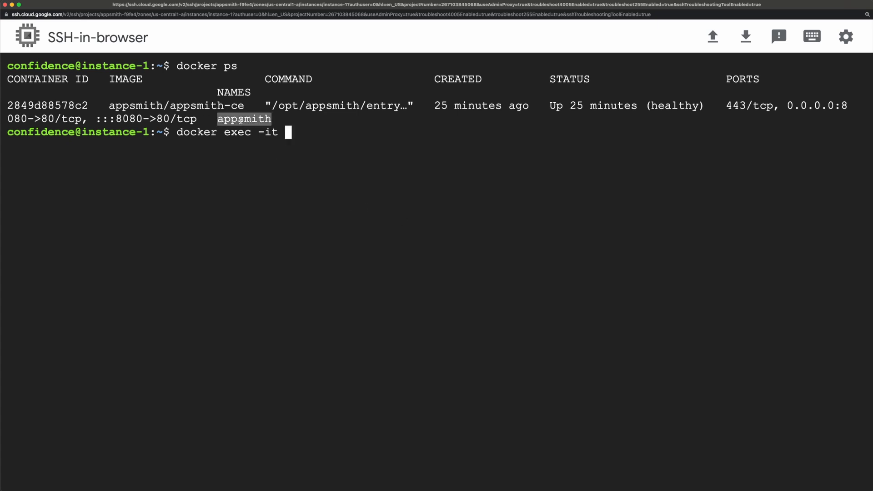
text(appsmith /)
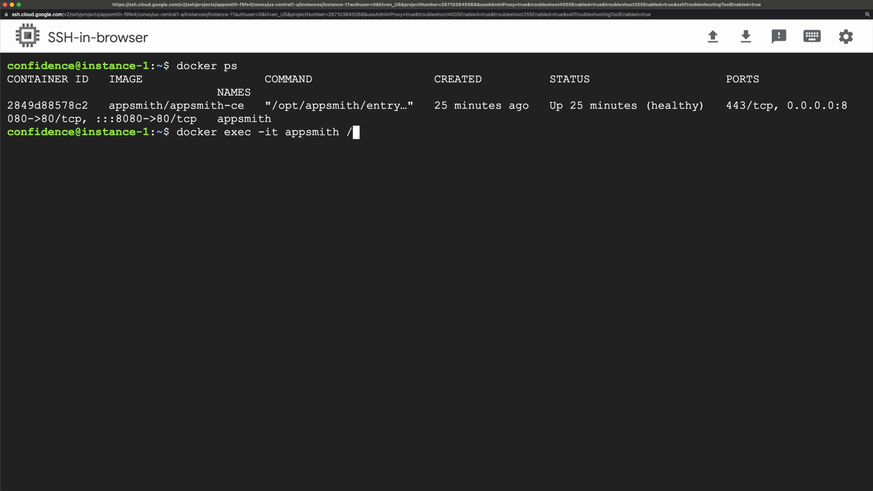
text(bin/)
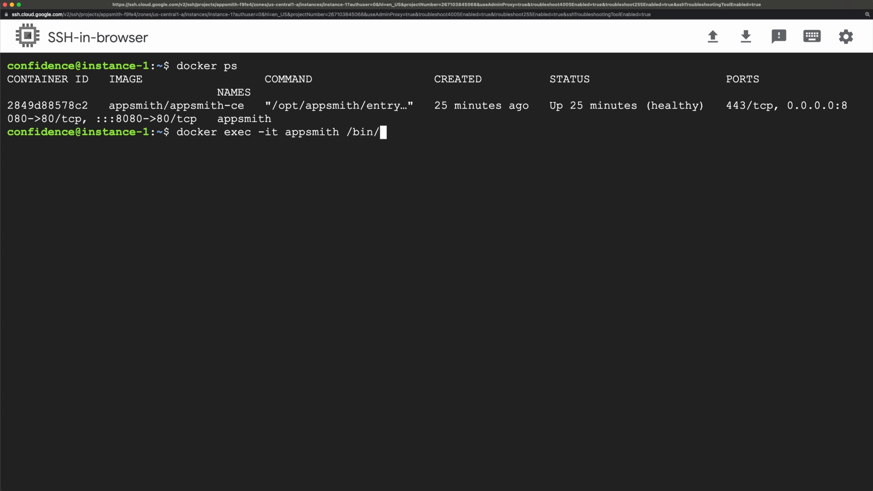
key(Return)
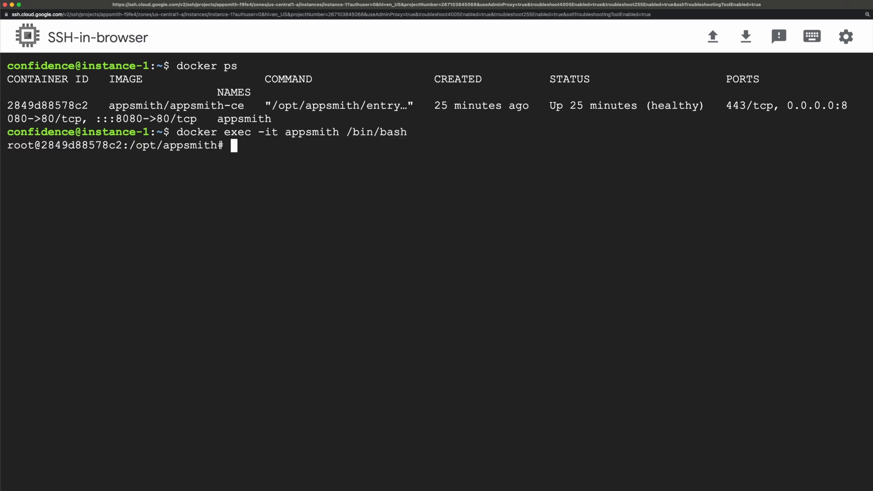
Run appsmithctl --help inside the container to list export, import, backup and restore commands
text(appsm)
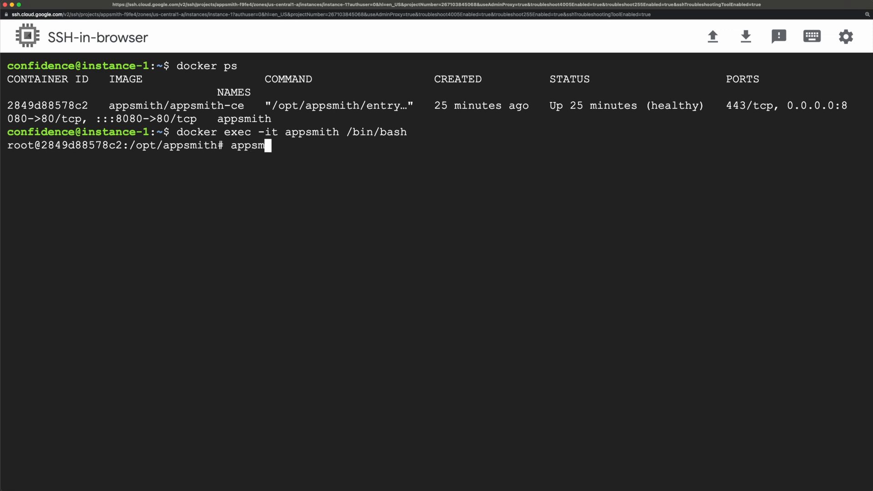
text(ithctl --)
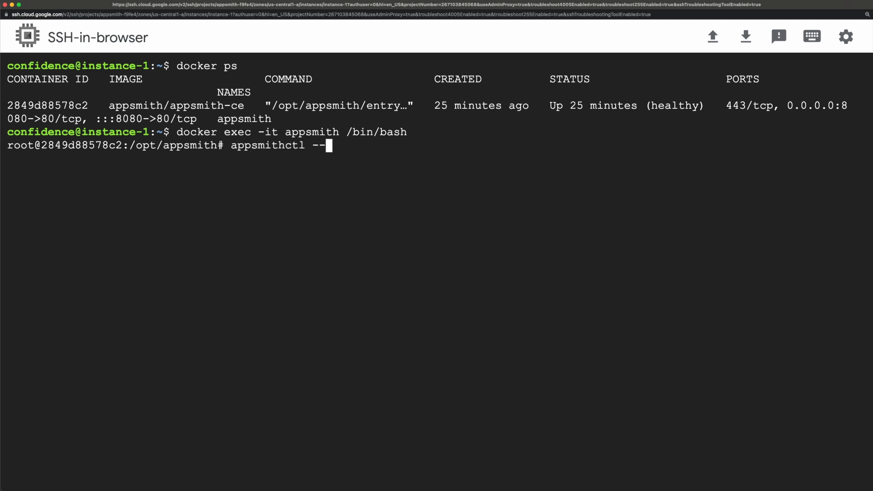
key(Return)
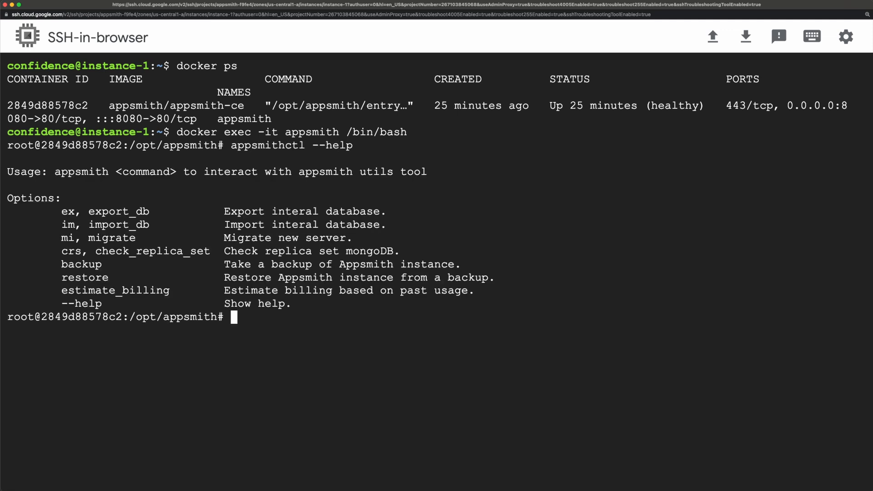